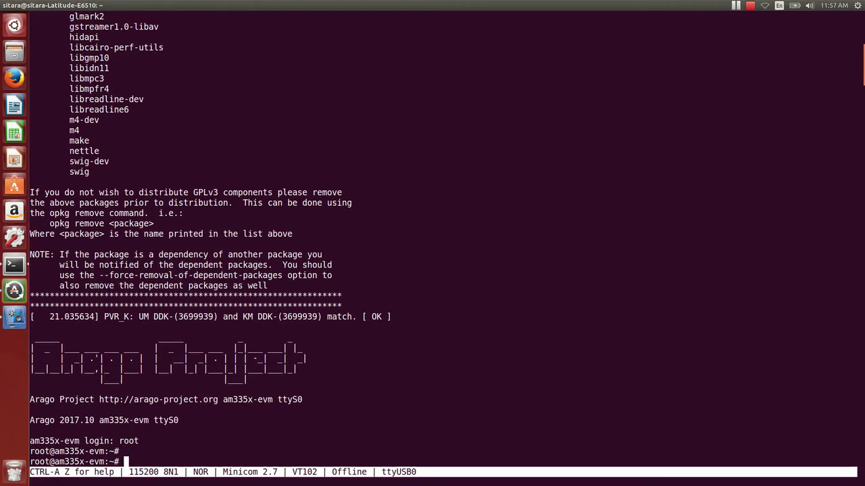
- Run 'ps aux' at the root prompt to list all processes on the board
type("ps")
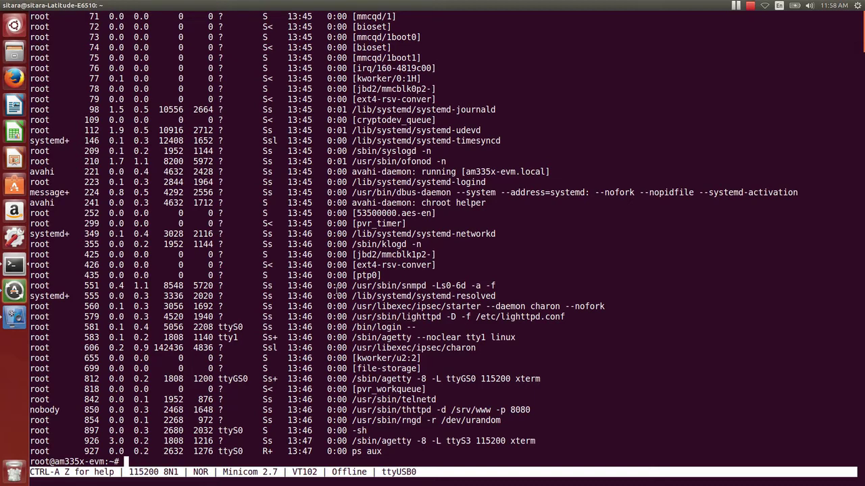
mouse_move(667, 33)
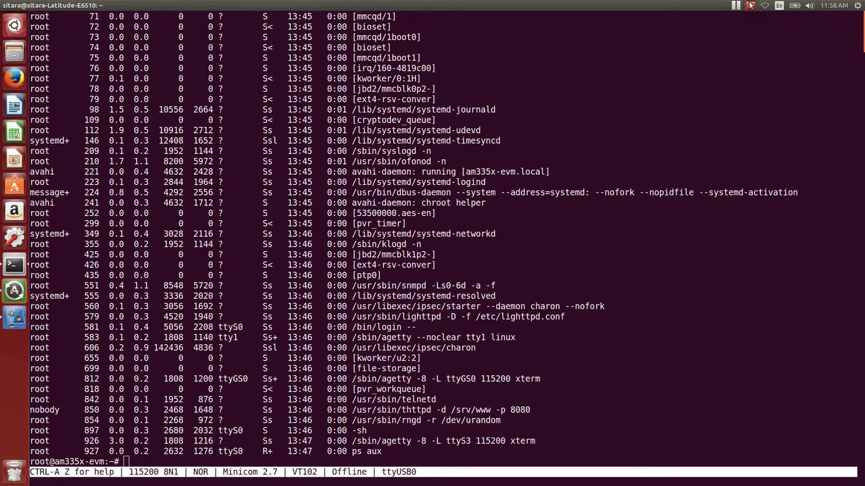
mouse_move(744, 10)
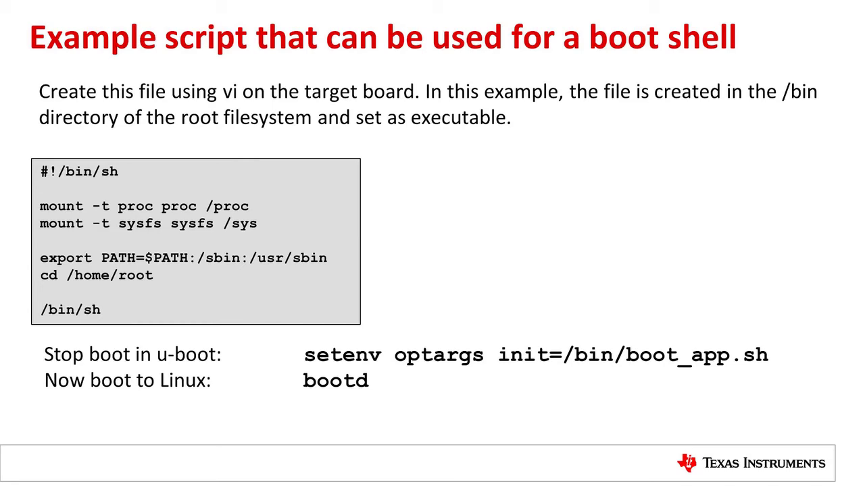
- Present the 'Example script that can be used for a boot shell' slide
double_click(536, 354)
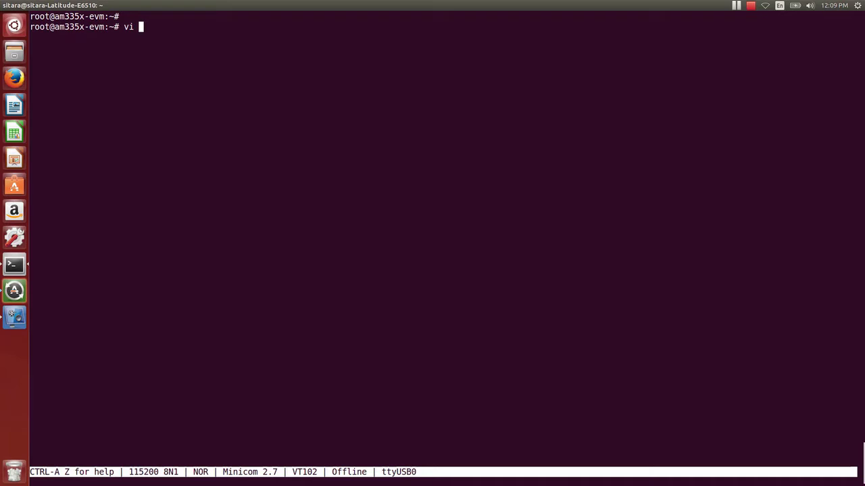
- Create /bin/boot_app.sh in vi with the script contents, then save and quit
type("/bin/")
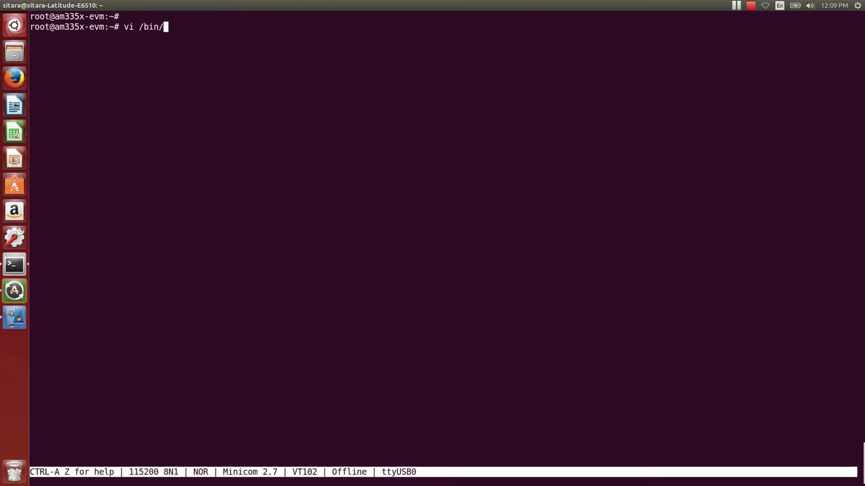
type("boot_app.")
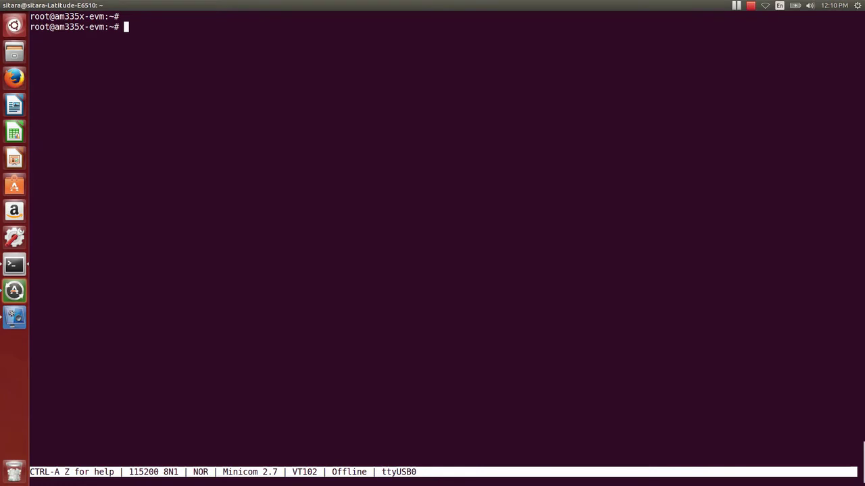
- Make /bin/boot_app.sh executable with chmod +x and verify it with 'ls -la'
type("chmod +x /")
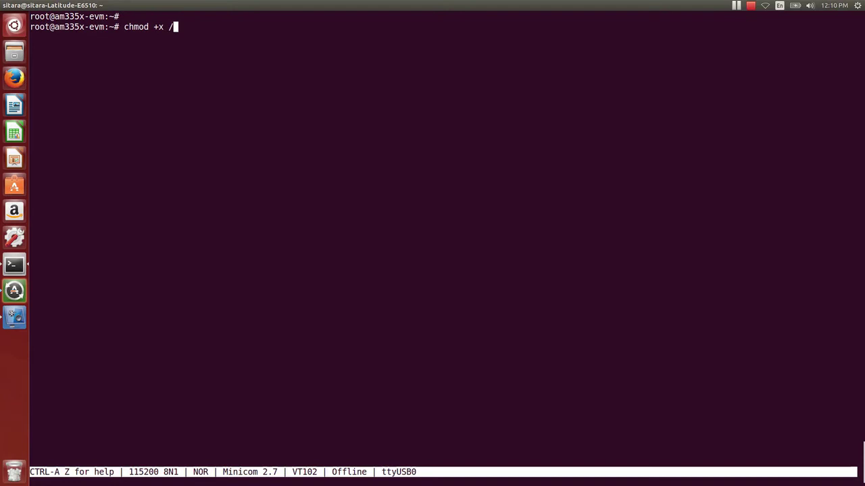
type("bin/boot_app.sh")
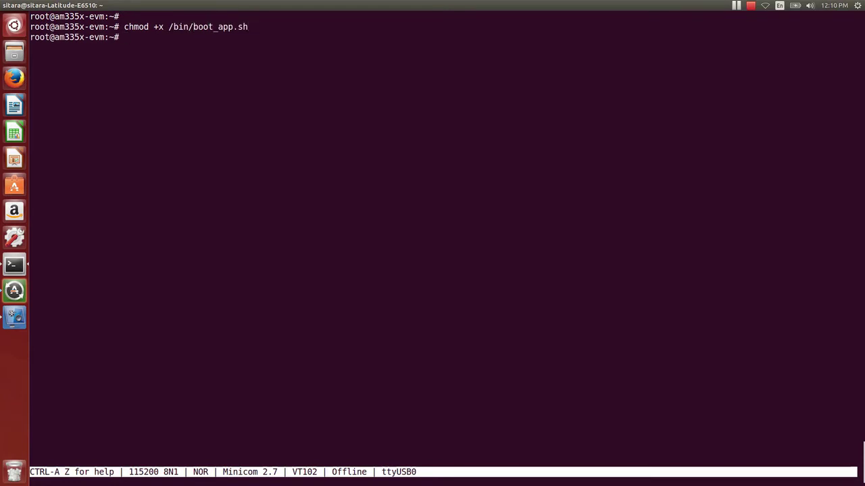
type("ls -la")
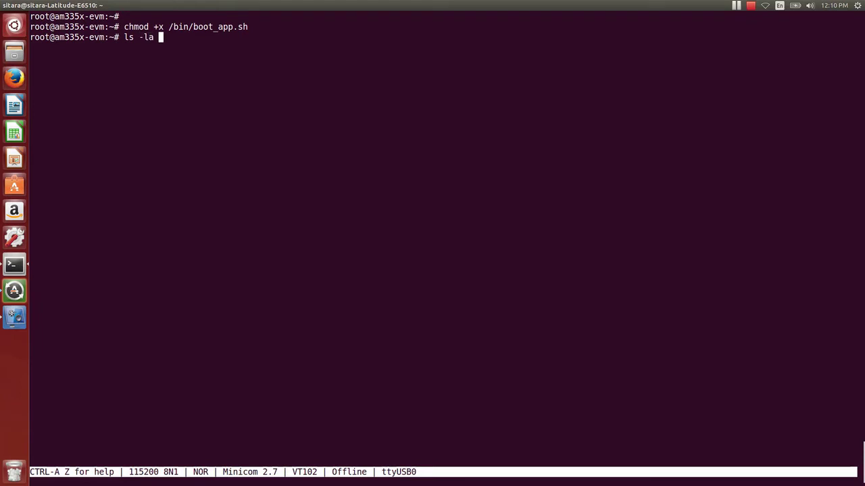
type("/")
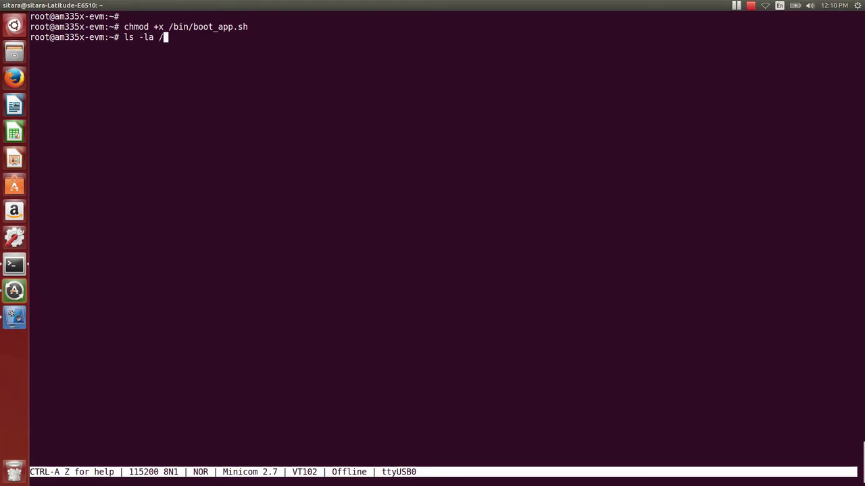
type("bin/boot_app.sh")
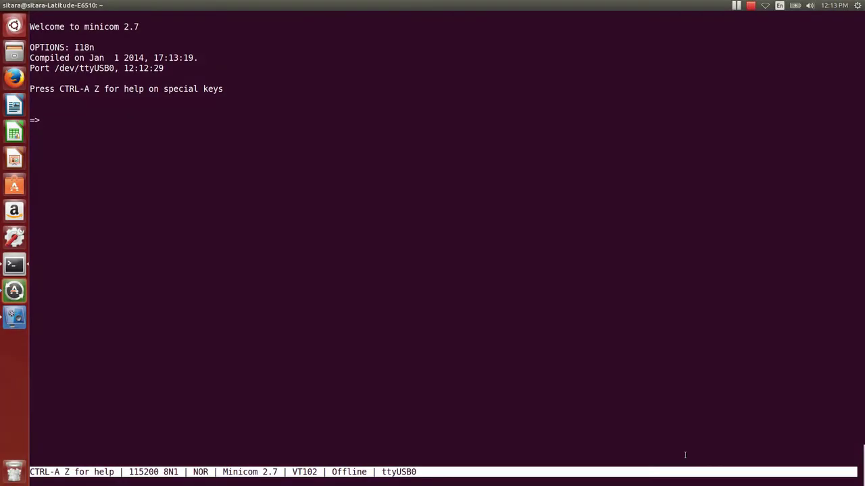
mouse_move(682, 451)
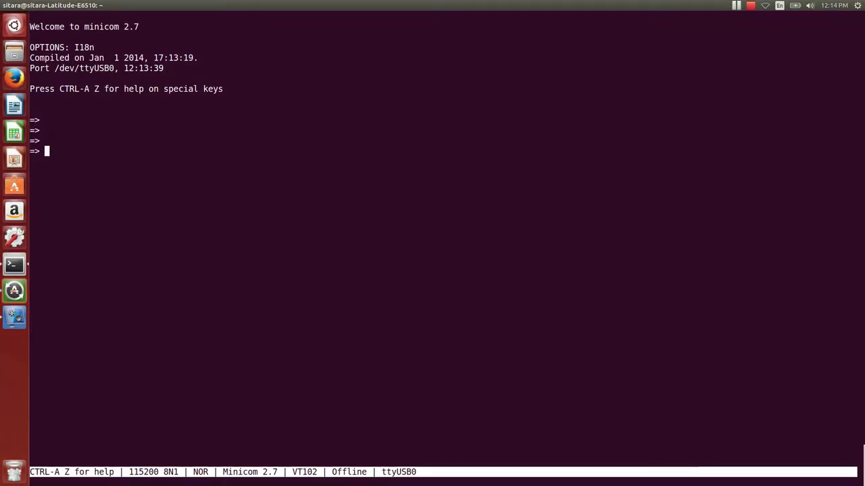
- Set U-Boot optargs to init=/bin/boot_app.sh and type 'bootd' at the prompt
type("setenv")
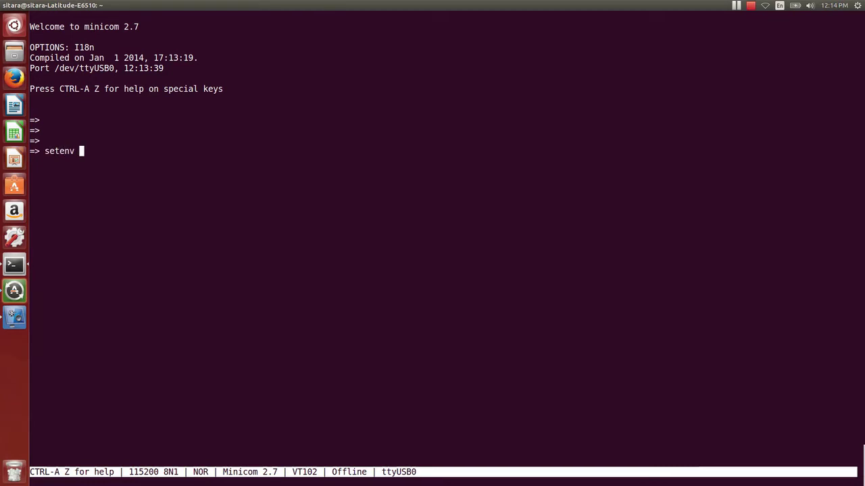
type("optarg")
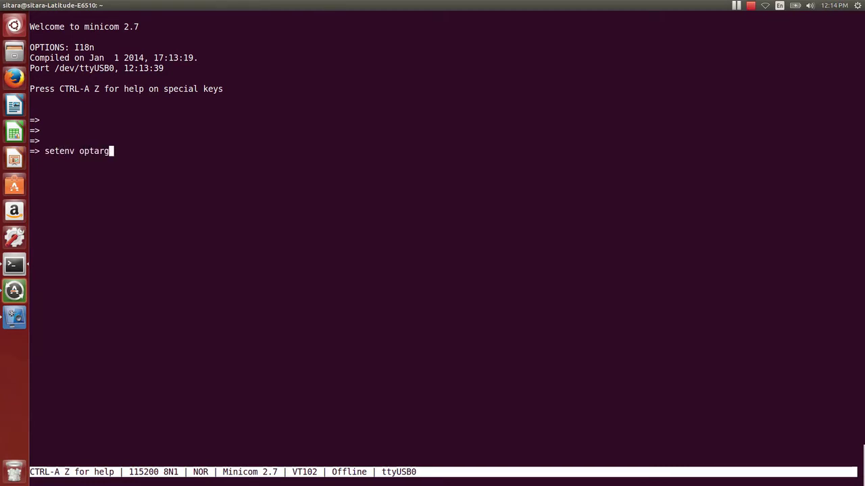
type("s i")
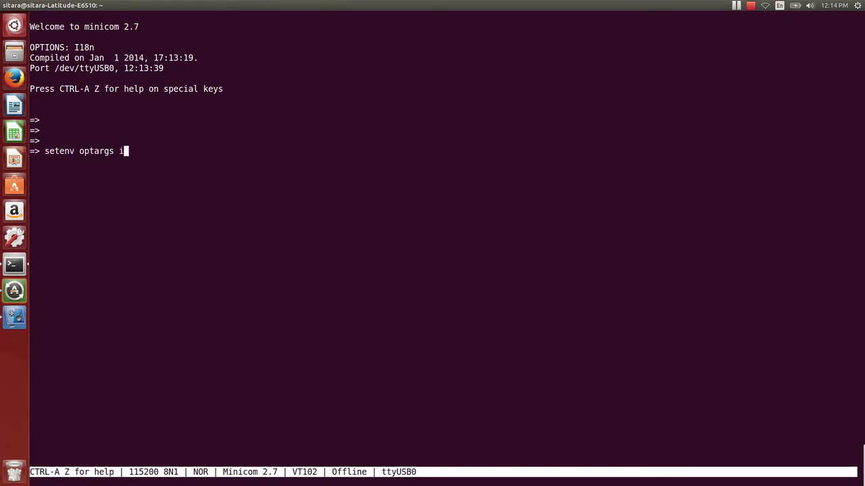
type("nit=")
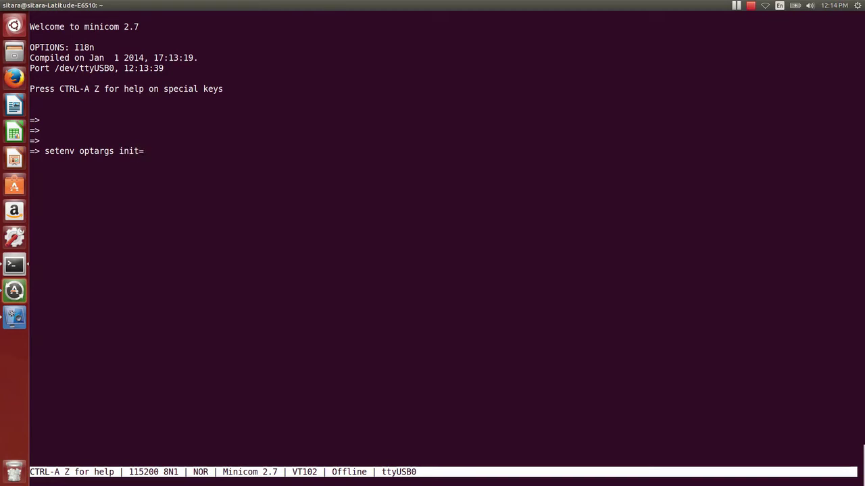
type("/bin")
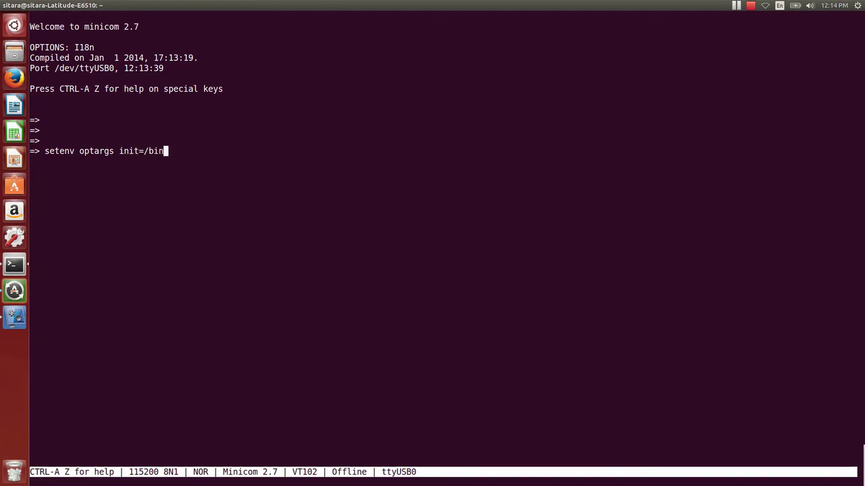
type("oo")
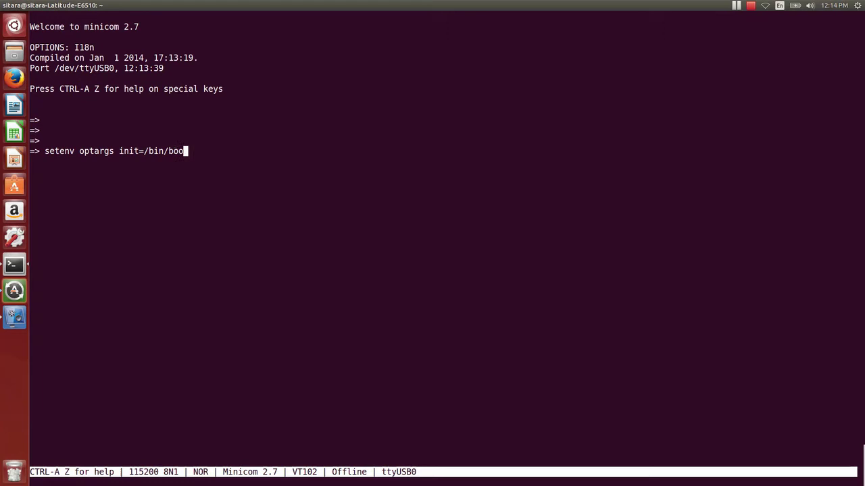
type("t_app.sh")
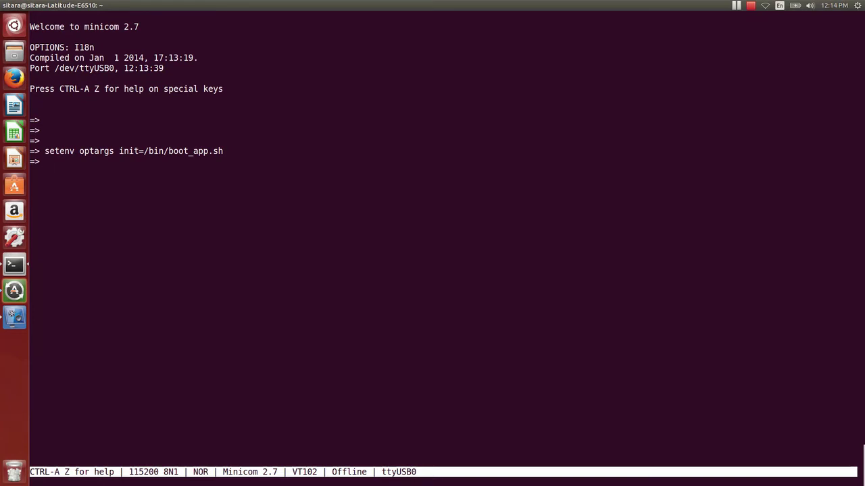
type("bootd")
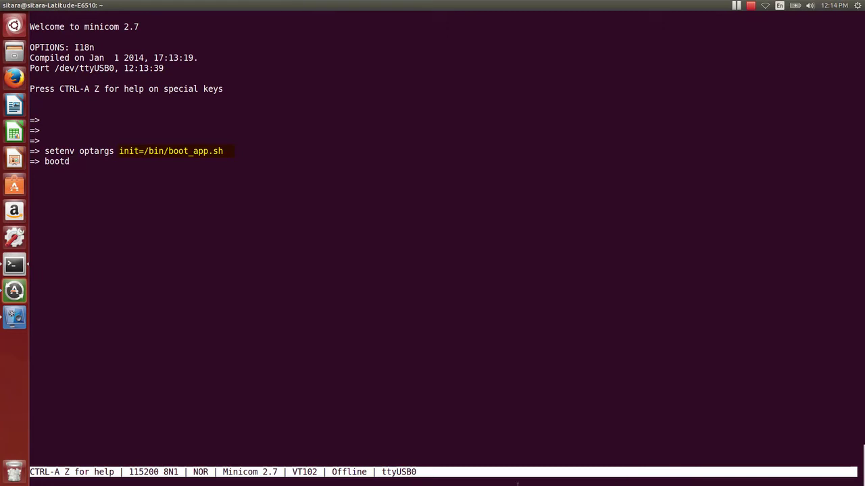
- Boot Linux to the sh-3.2# prompt and confirm with 'ps aux' that /bin/boot_app.sh is PID 1
key("Return")
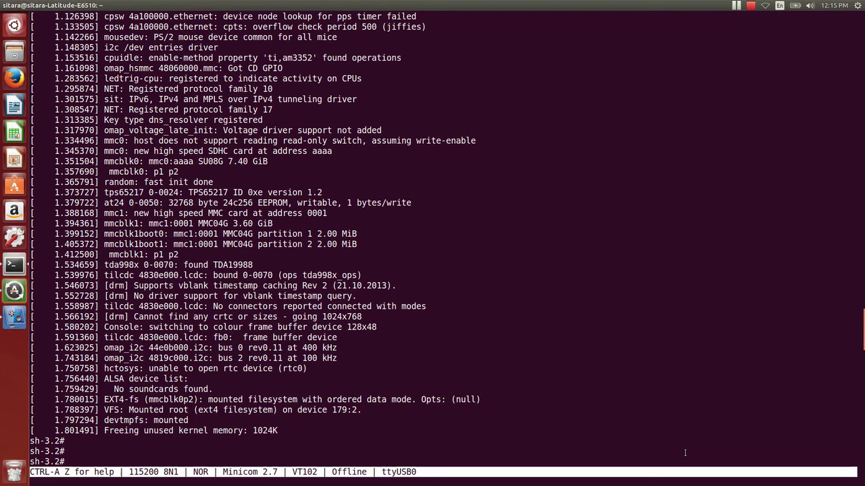
type("ps aux")
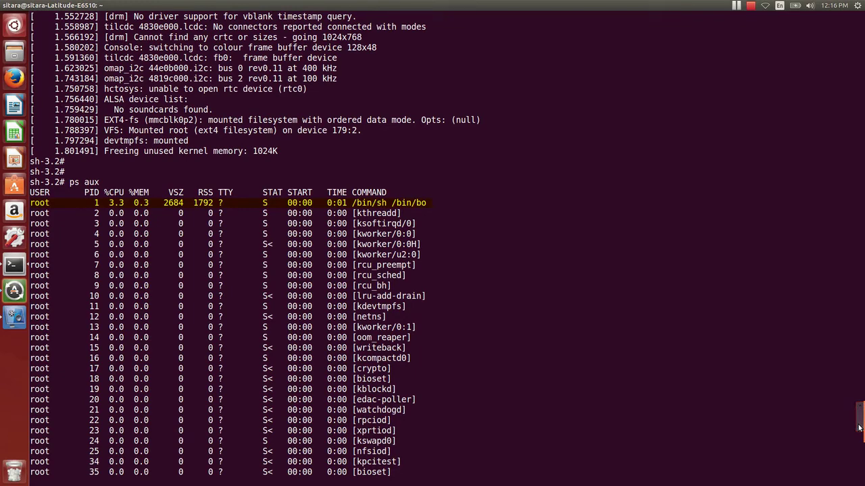
mouse_move(858, 426)
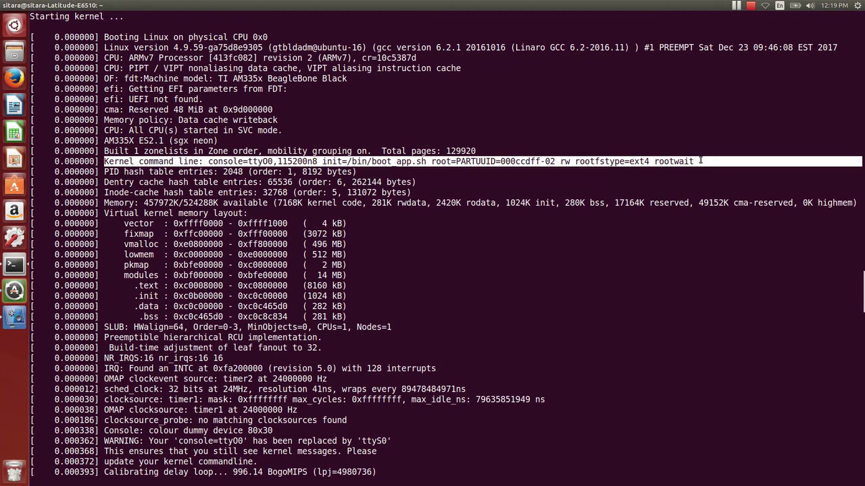
- Clear the console, leaving only the sh-3.2# prompt
double_click(373, 161)
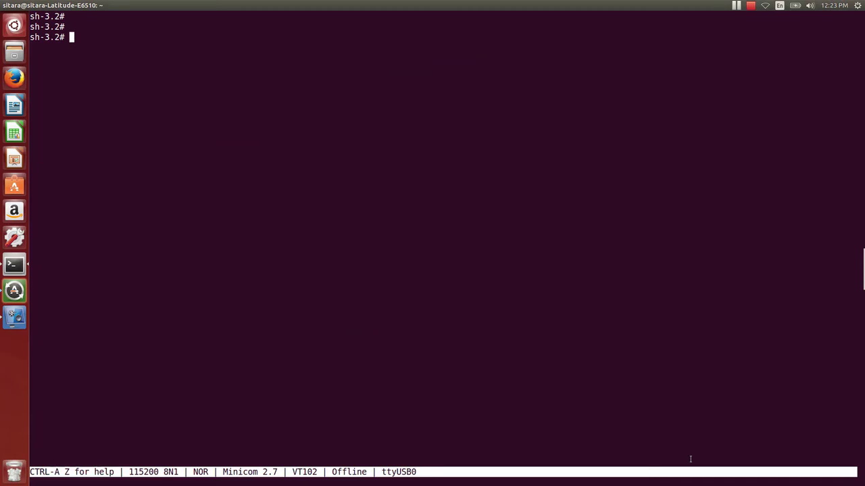
- Print the PATH with 'echo $PATH' and show eth0 settings with 'ifconfig eth0'
type("e")
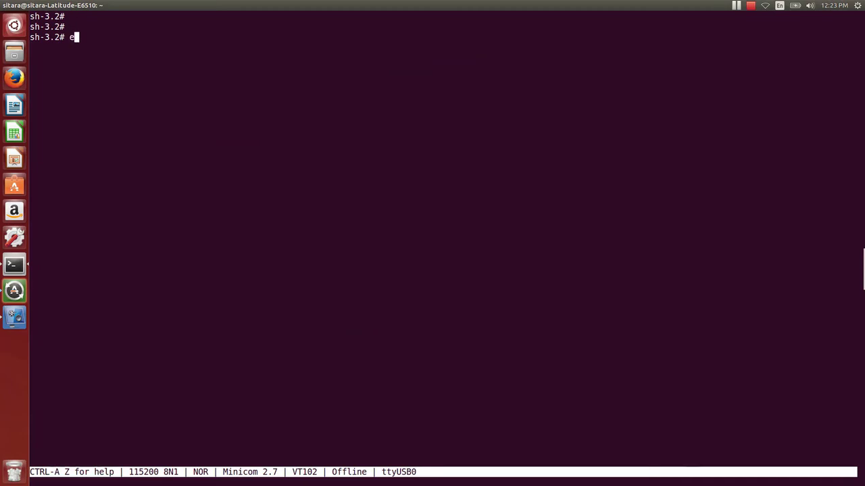
type("cho $PATH")
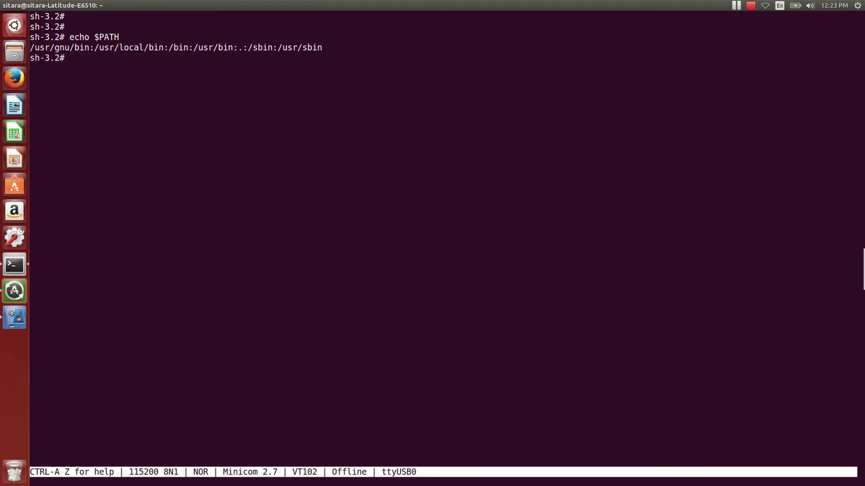
type("ifcon")
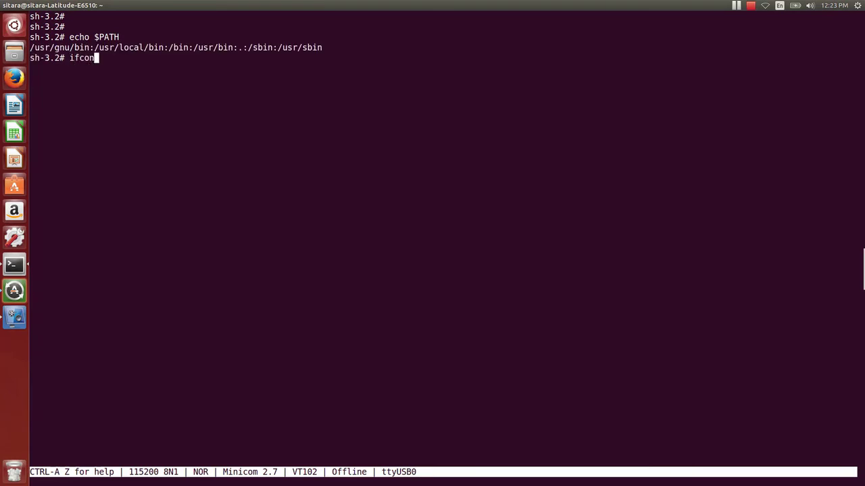
type("fig eth")
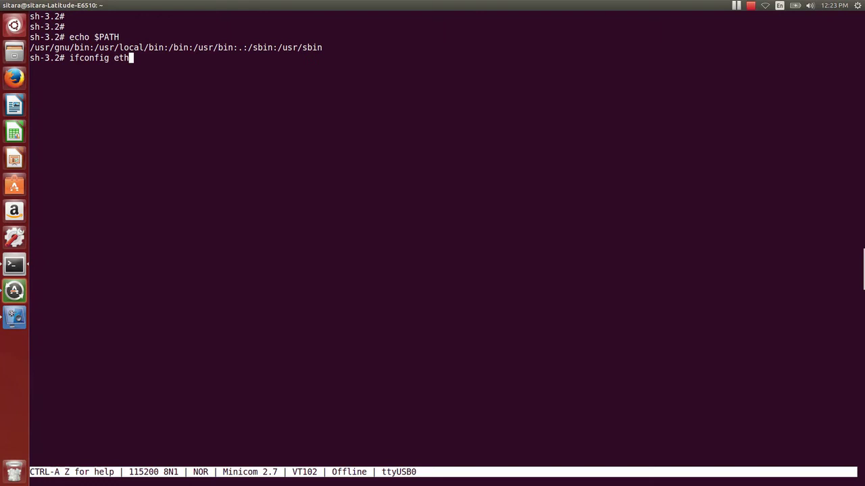
type("0")
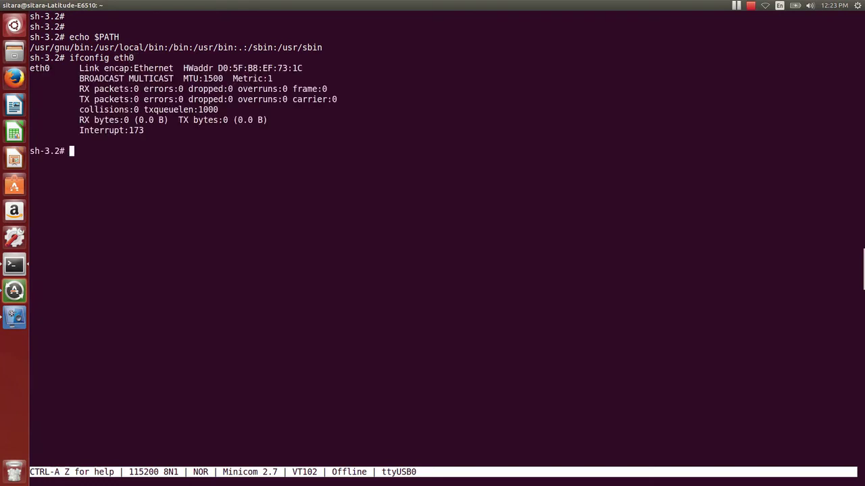
- Bring eth0 up with 'ifconfig eth0 up' and recheck its status
type("if")
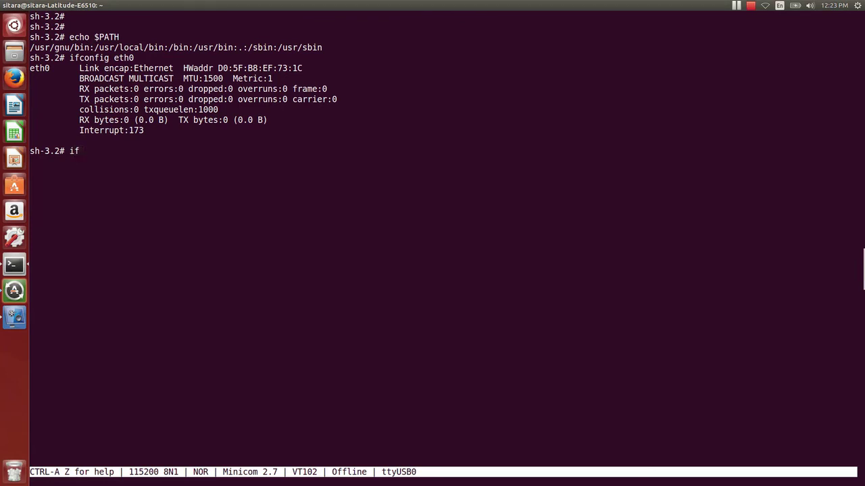
type("config eth0 up")
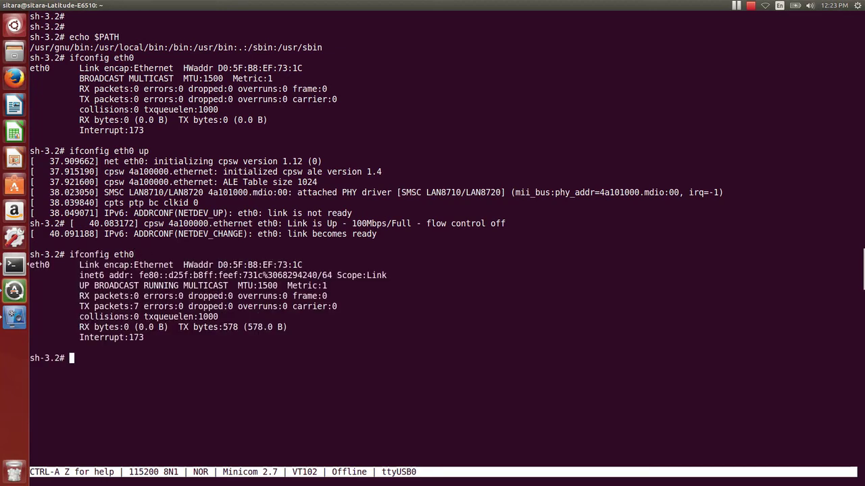
- Run 'udhcpc eth0' to lease 192.168.10.170 with DNS 192.168.10.1
type("u")
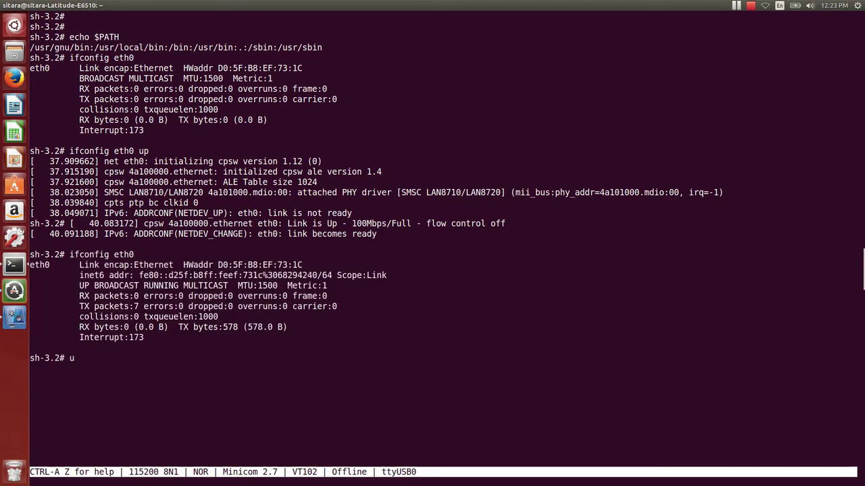
type("dh")
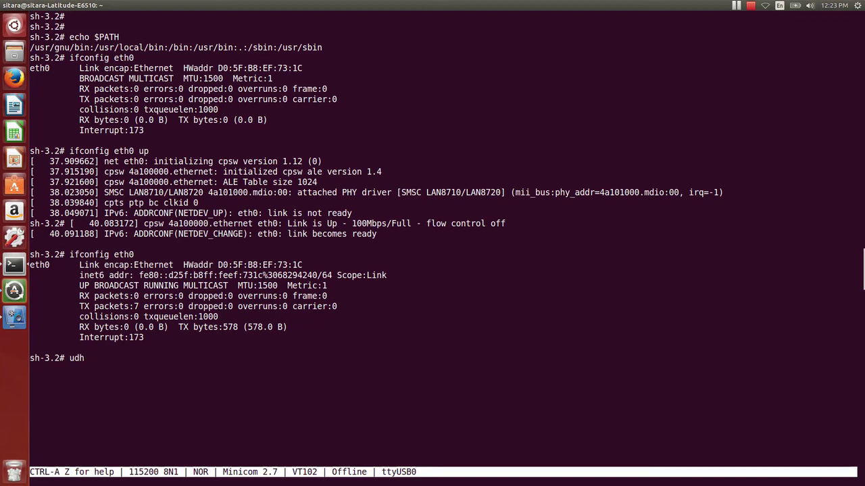
type("cpc eth0")
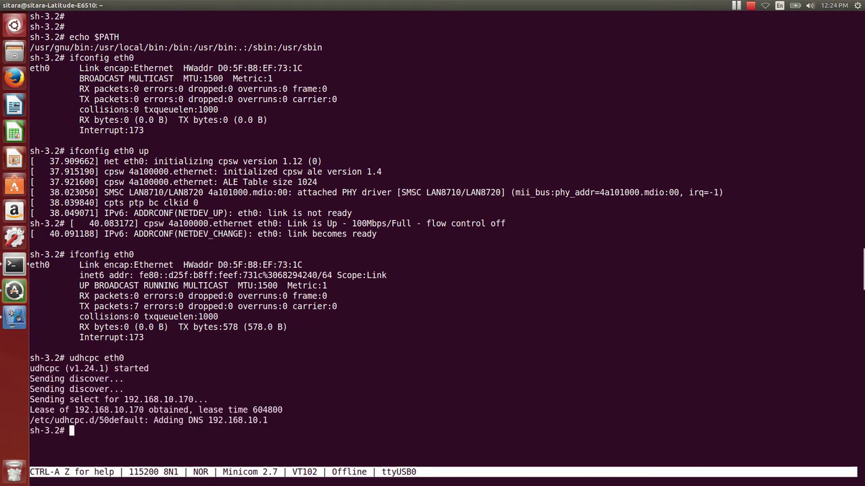
type("udhcpc eth0")
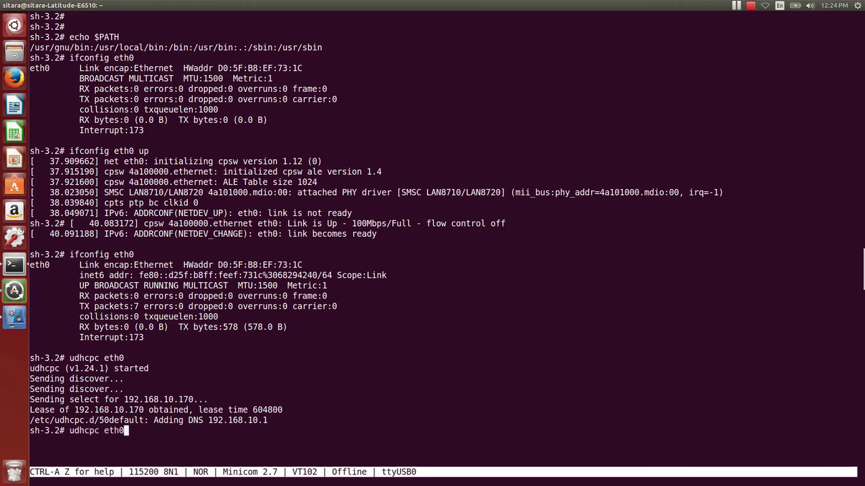